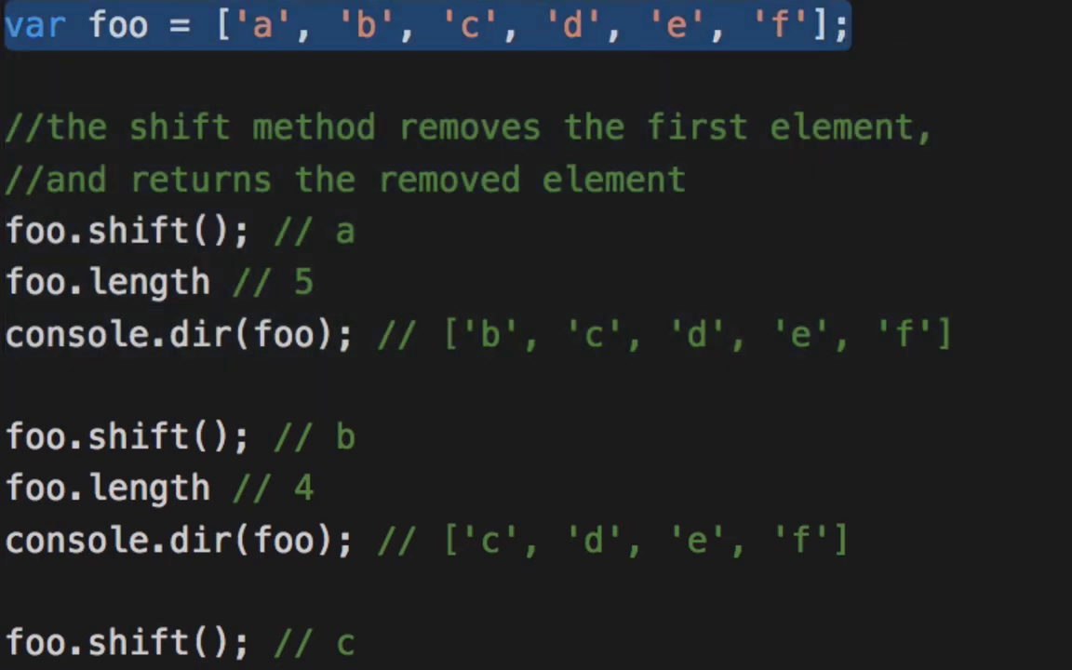
# Step: Select the var foo declaration line, then clear the earlier console output
pyautogui.doubleClick(258, 26)
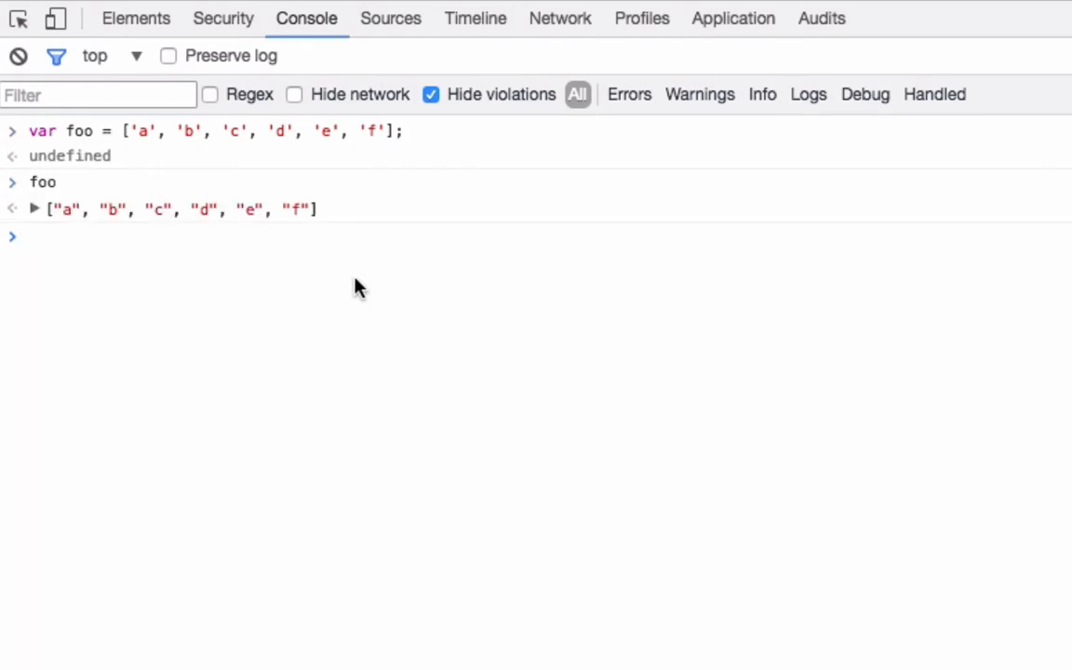
pyautogui.click(18, 56)
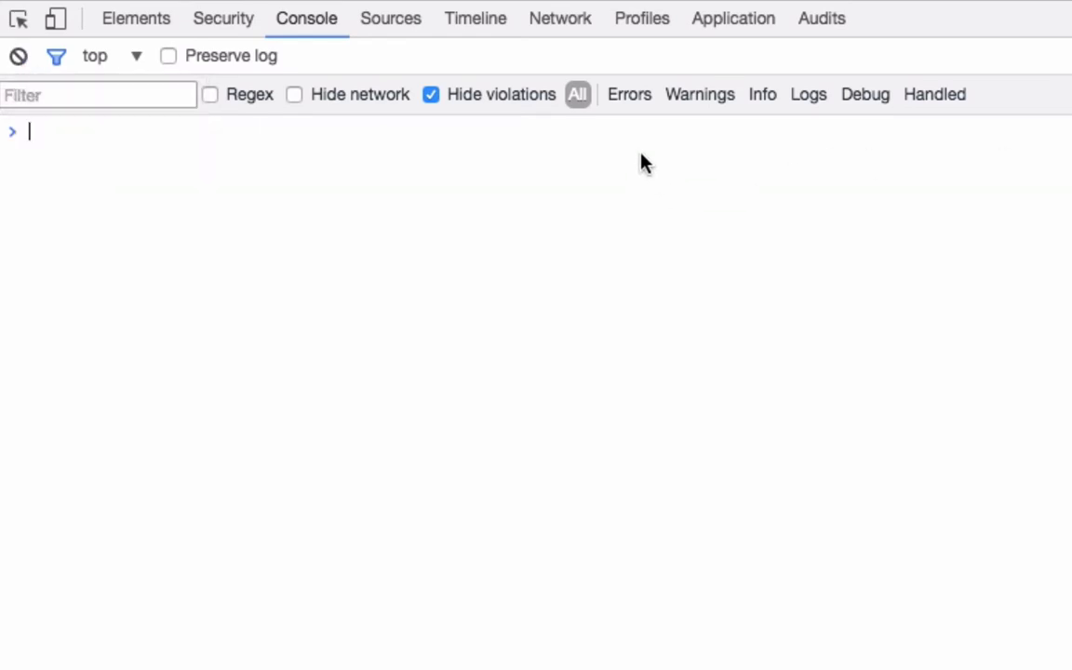
# Step: Run foo.shift(); returning "a", then show foo now holding c, d, e, f after the second shift
pyautogui.write('foo.shift();')
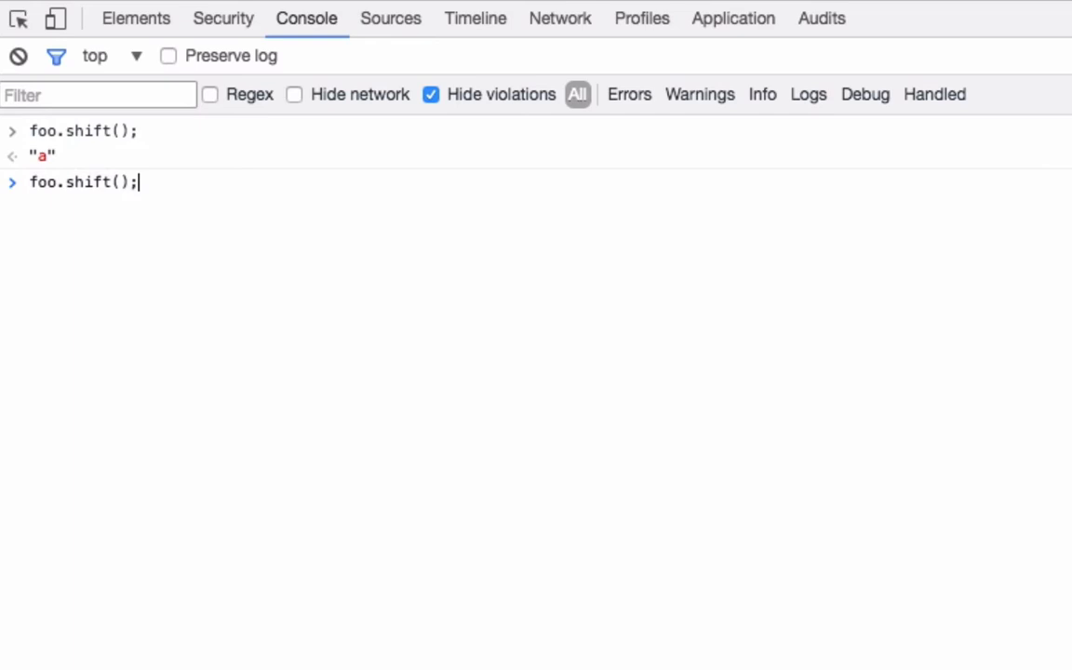
pyautogui.write('foo')
pyautogui.press('Return')
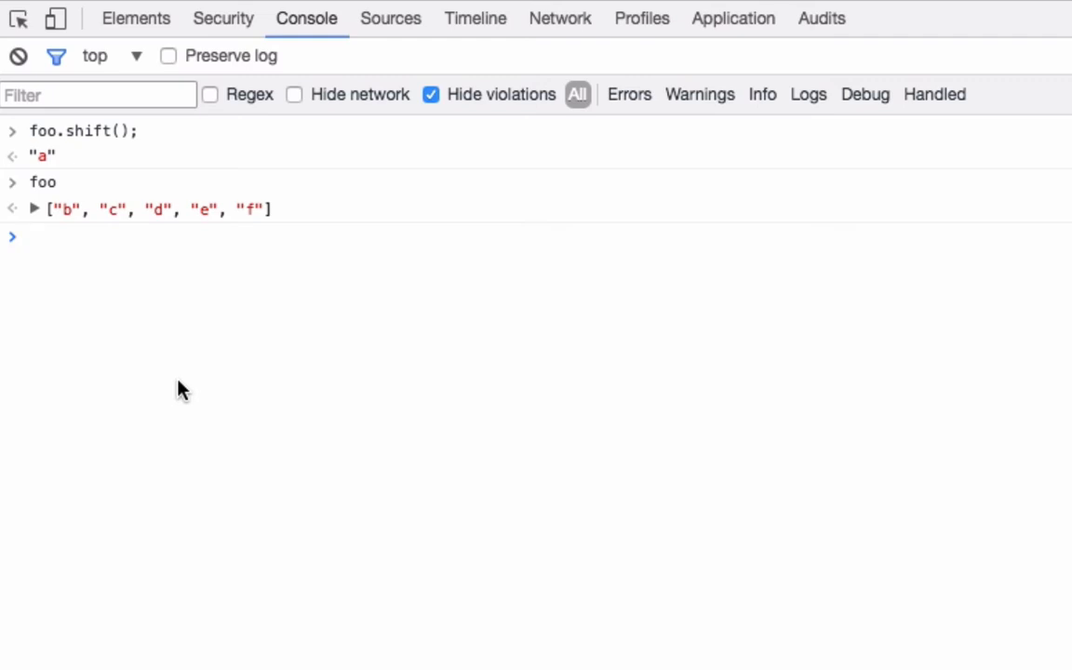
pyautogui.moveTo(171, 287)
pyautogui.write('foo.shift();')
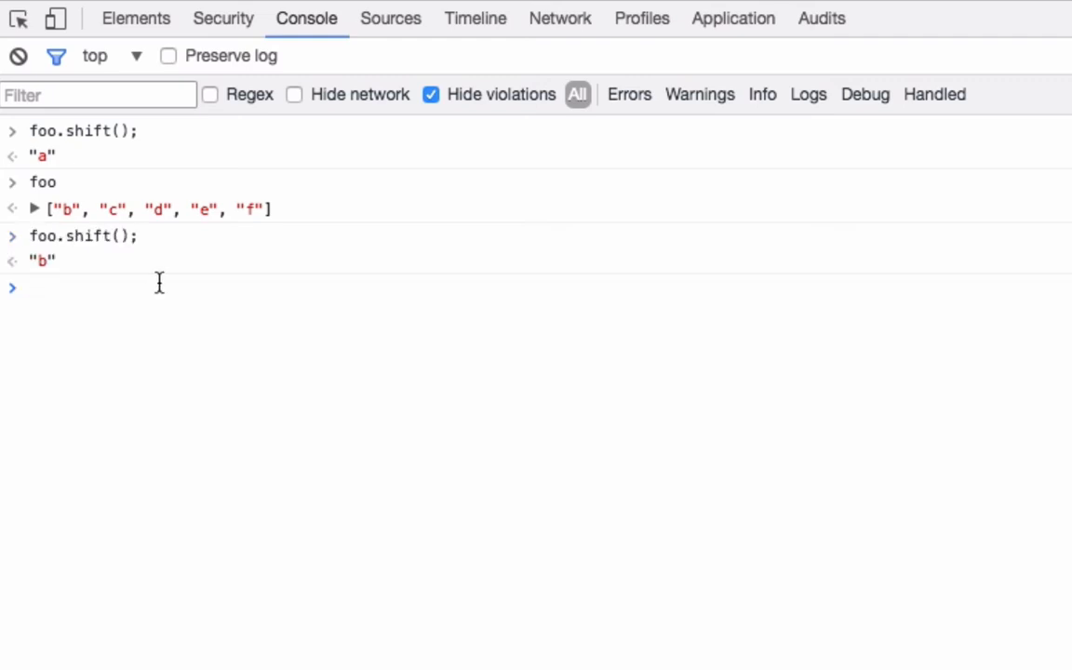
pyautogui.moveTo(146, 296)
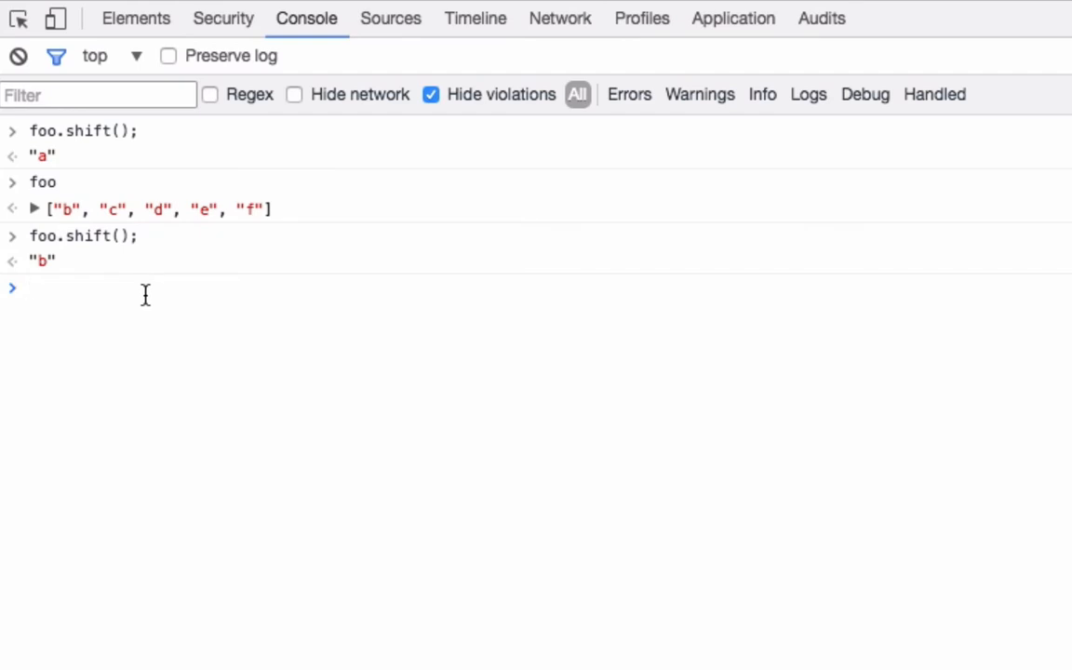
pyautogui.press('Return')
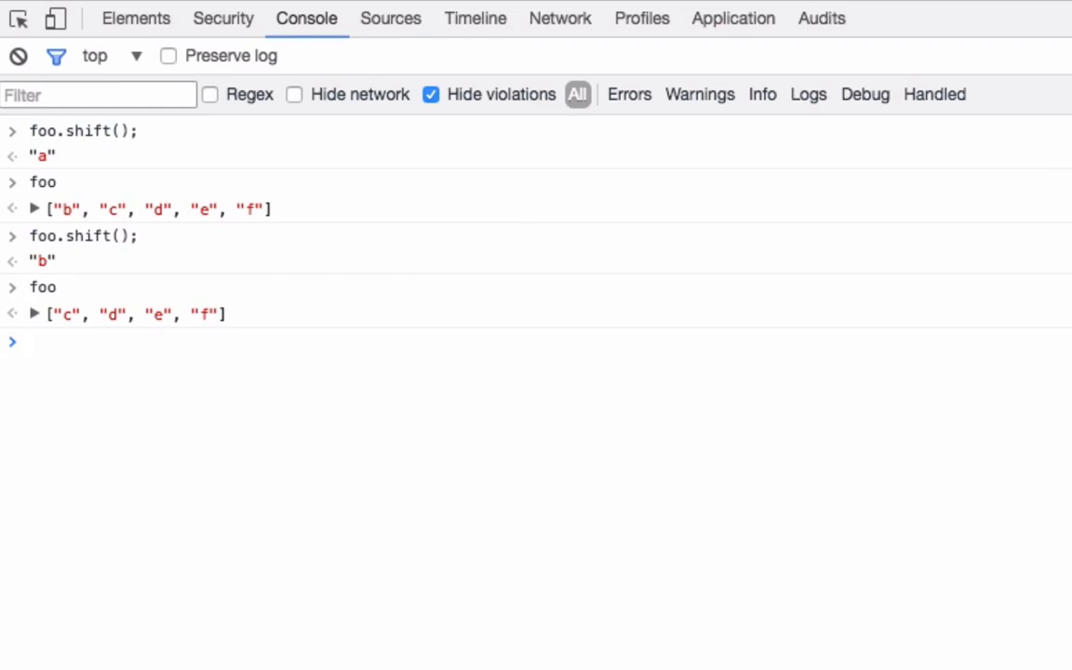
# Step: Run a third foo.shift(); returning "c" and show foo left as d, e, f
pyautogui.click(37, 342)
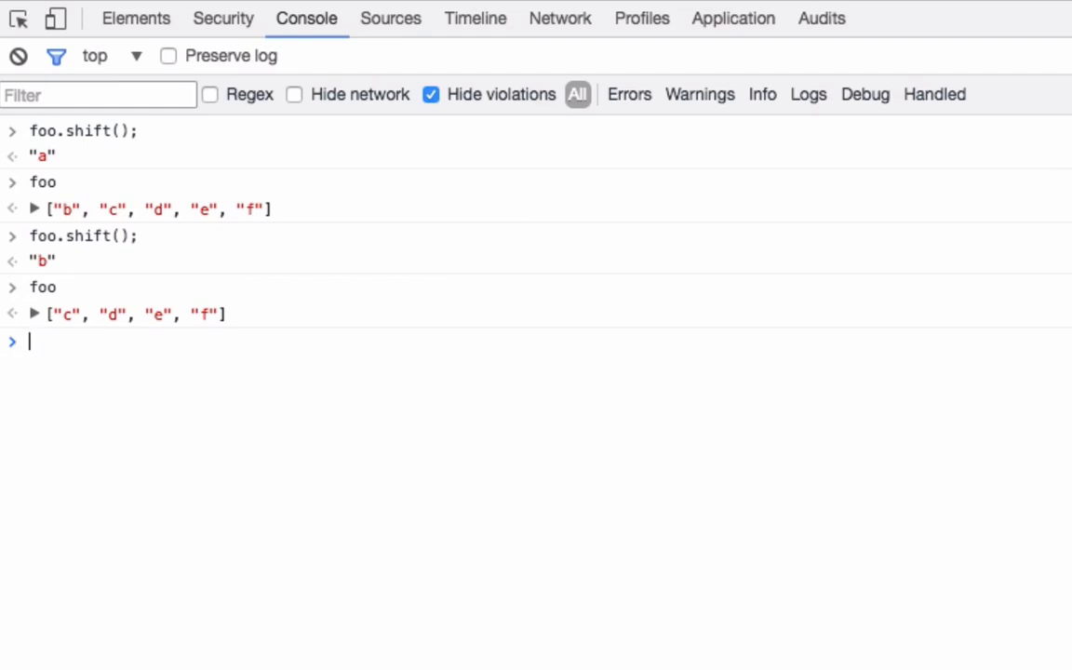
pyautogui.press('Return')
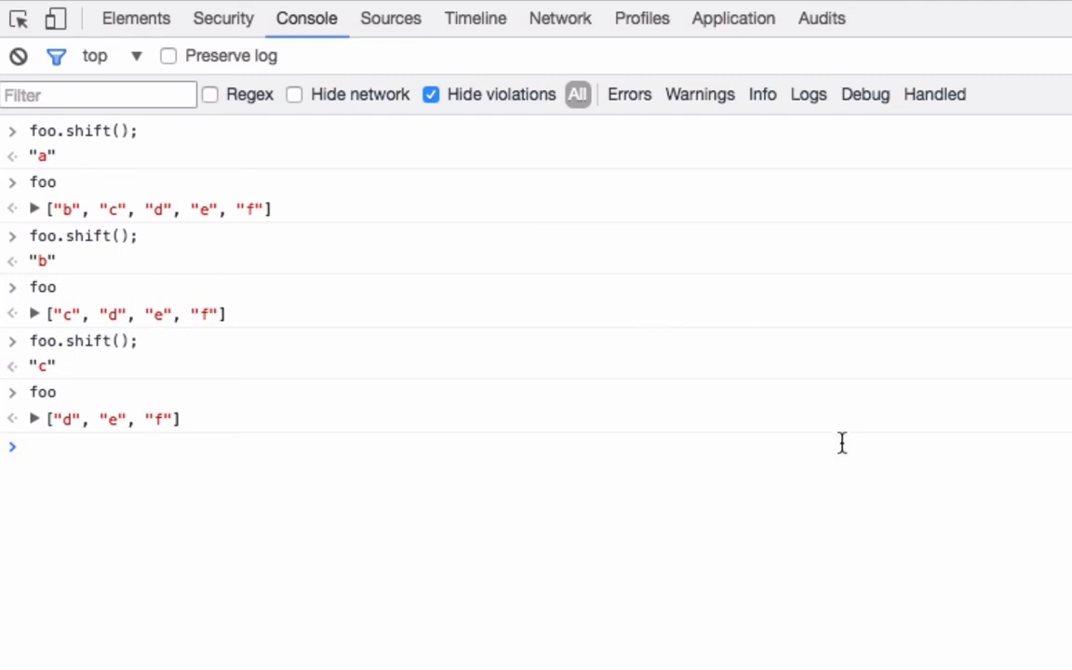
pyautogui.moveTo(847, 544)
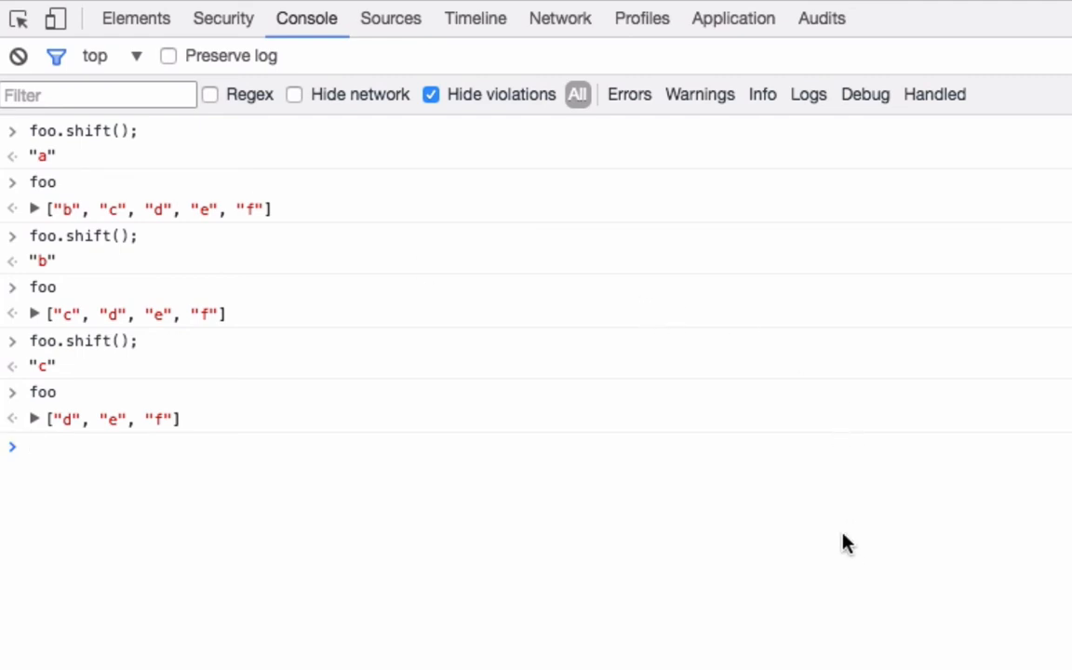
pyautogui.click(30, 447)
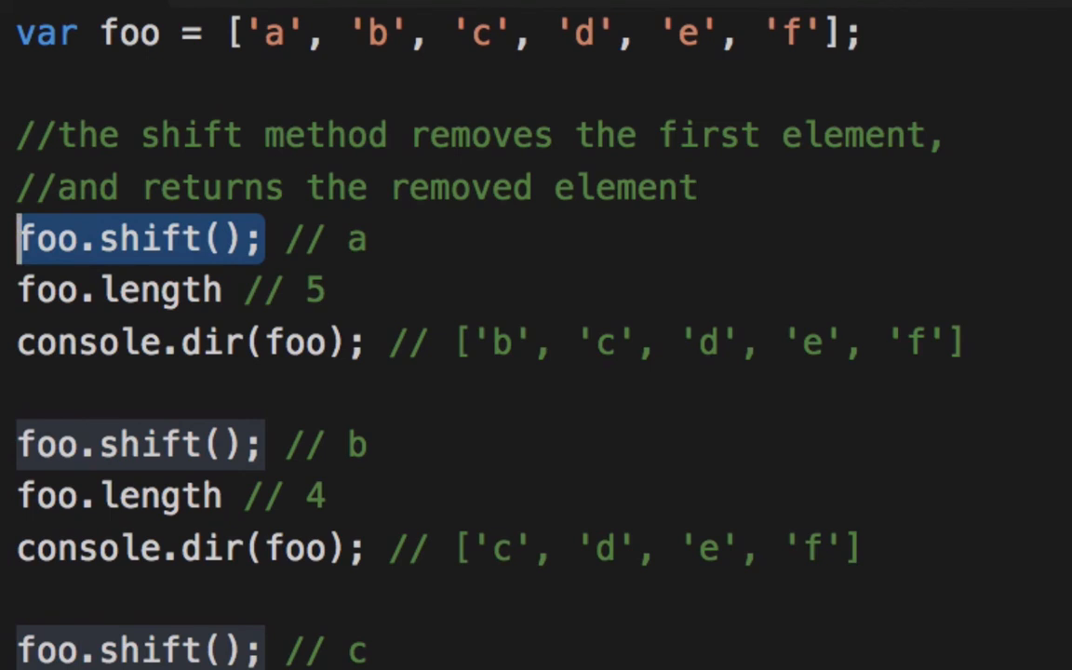
# Step: Select the first foo.shift(); line in the script, annotated as returning a with length 5
pyautogui.moveTo(264, 238); pyautogui.dragTo(368, 238)
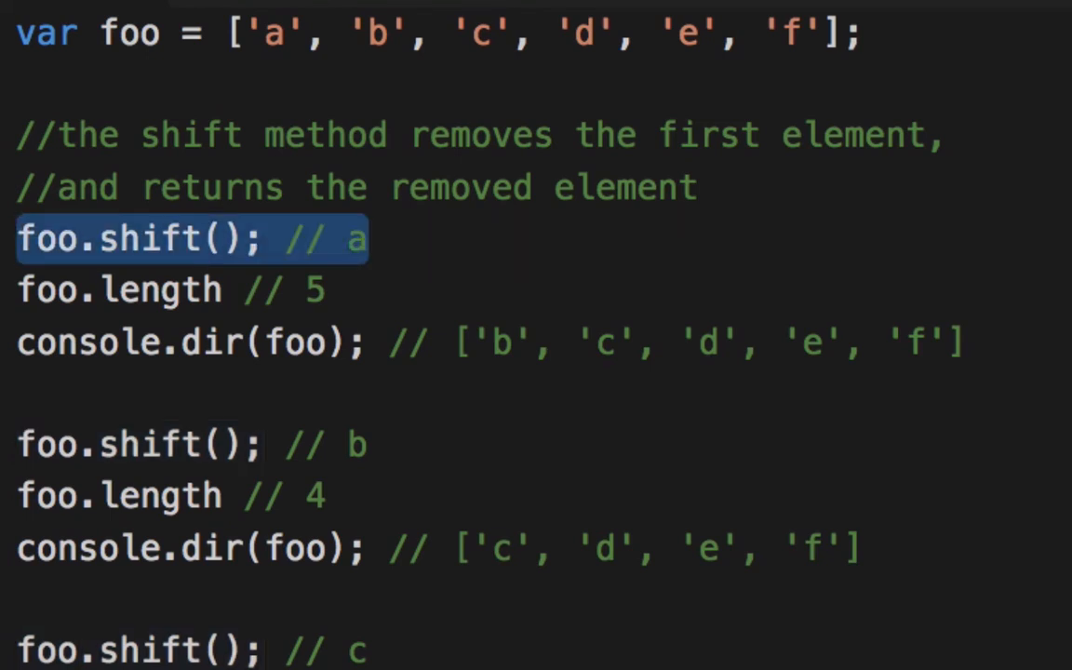